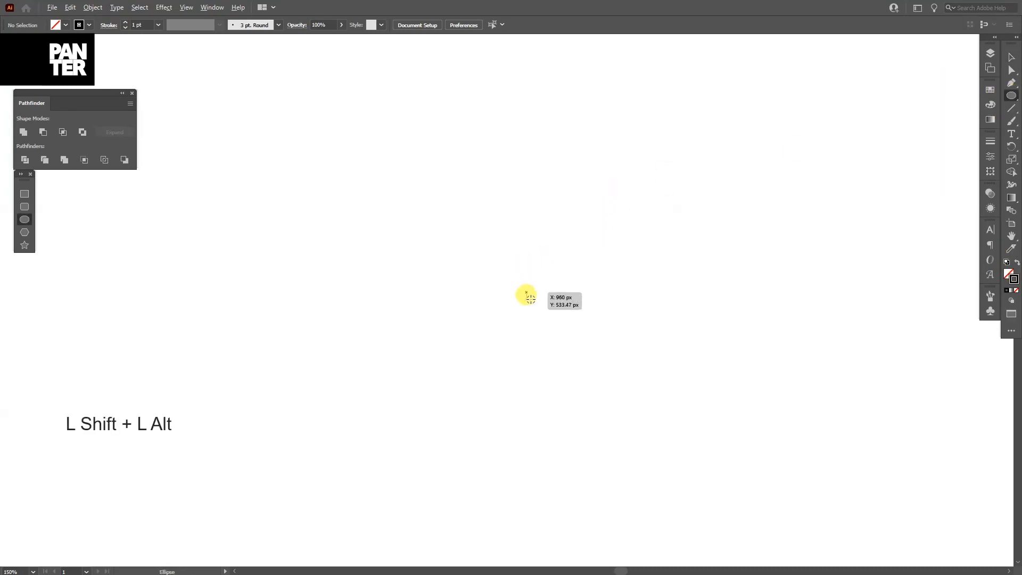
Draw a small circle, a larger circle tangent at its bottom, and a large concentric outer circle.
{"action": "left_click_drag", "start_coordinate": [527, 299], "coordinate": [632, 299]}
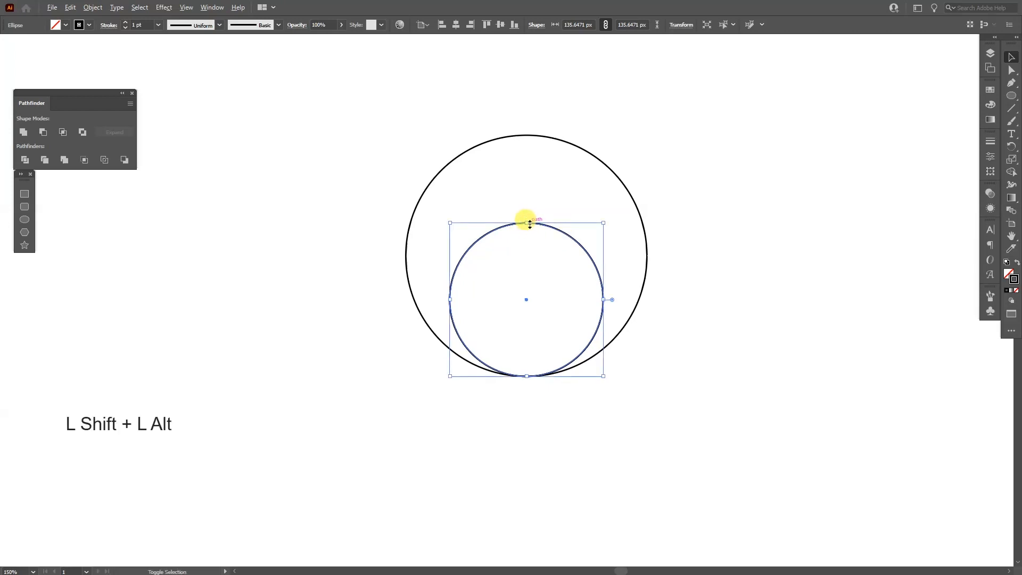
{"action": "left_click_drag", "start_coordinate": [527, 222], "coordinate": [527, 143]}
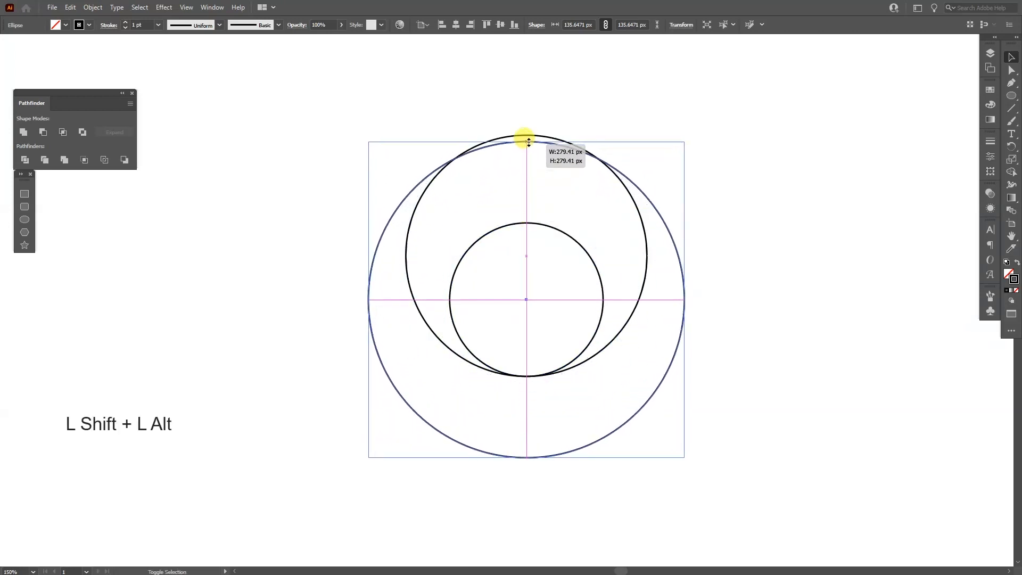
{"action": "left_click_drag", "start_coordinate": [526, 137], "coordinate": [526, 127]}
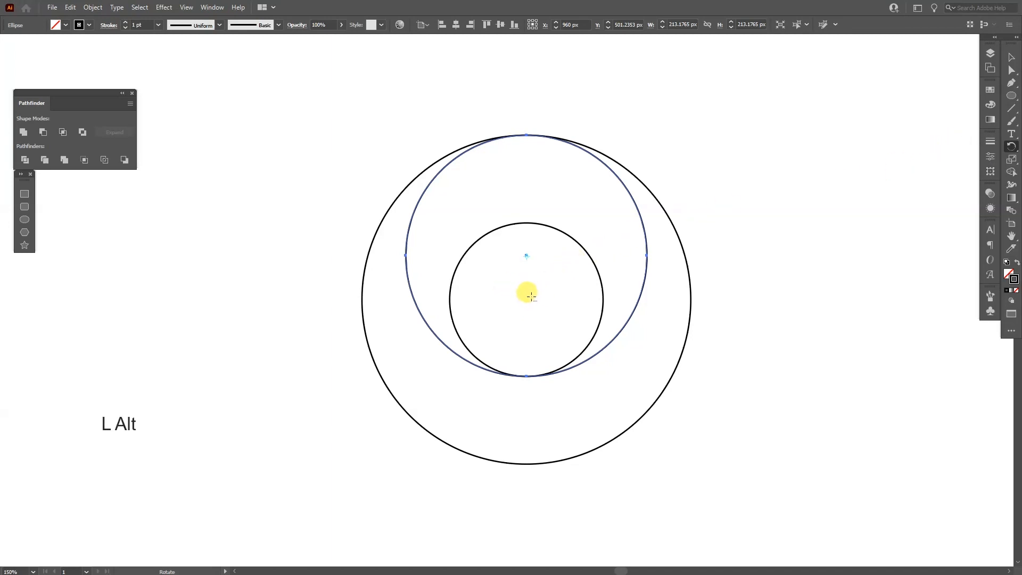
{"action": "mouse_move", "coordinate": [537, 295]}
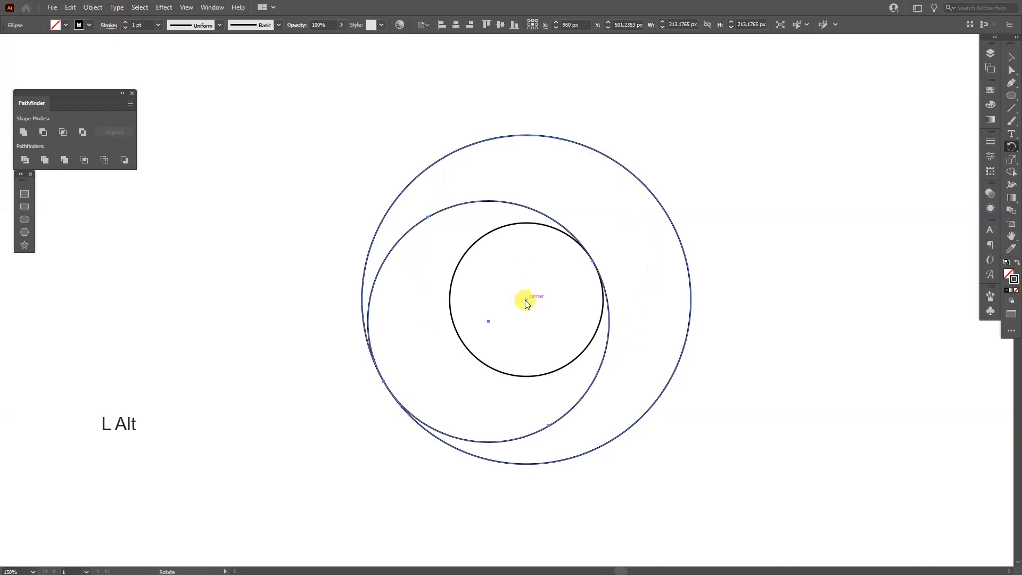
Rotate-copy the offset circle 120° around the small circle's centre.
{"action": "left_click", "coordinate": [526, 298]}
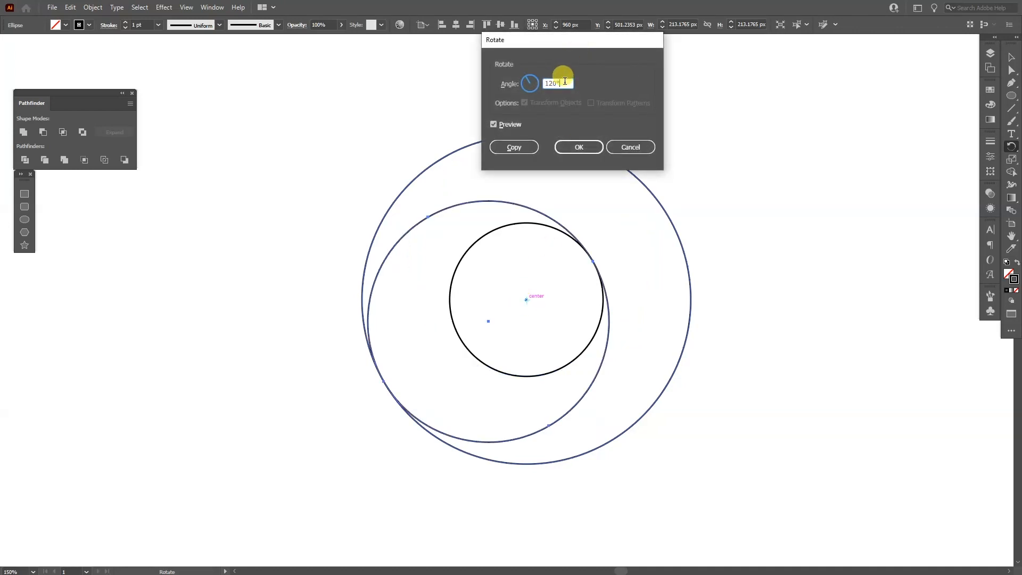
{"action": "left_click", "coordinate": [513, 147]}
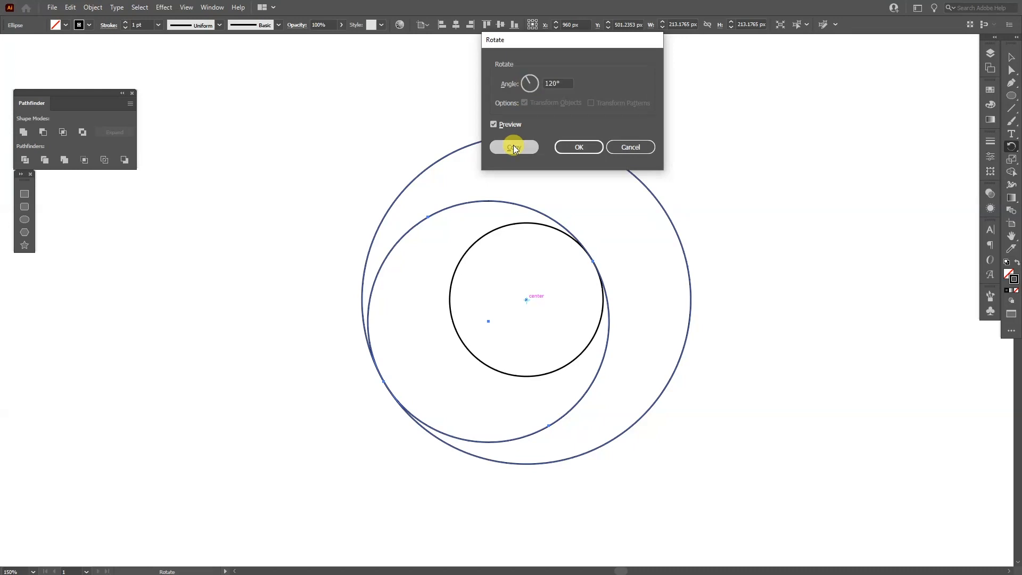
{"action": "left_click", "coordinate": [514, 147]}
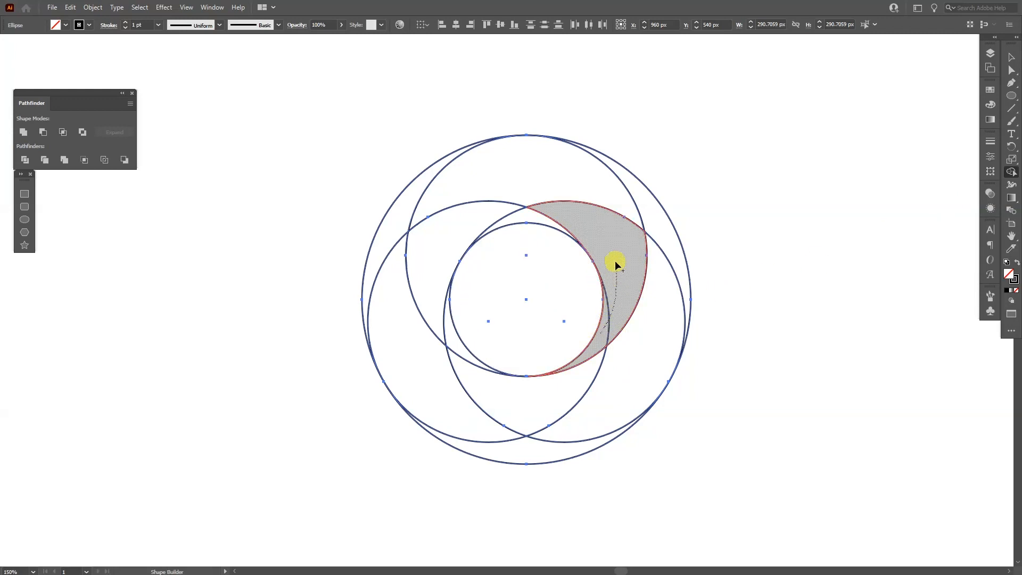
Shape Builder-merge the overlapping regions into the right-hand crescent and a unified outer ring.
{"action": "left_click_drag", "start_coordinate": [617, 264], "coordinate": [411, 208]}
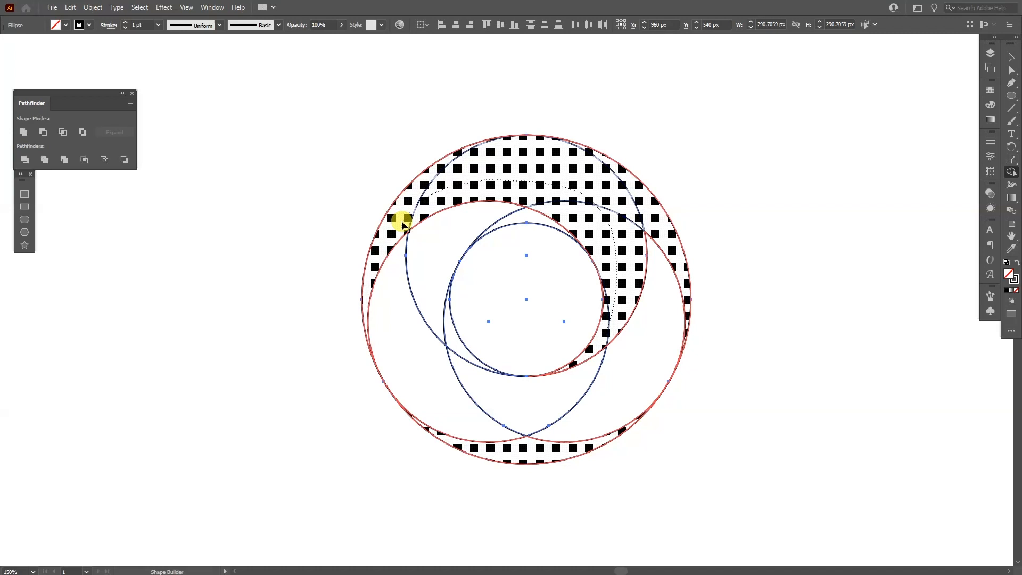
{"action": "left_click_drag", "start_coordinate": [402, 224], "coordinate": [500, 509]}
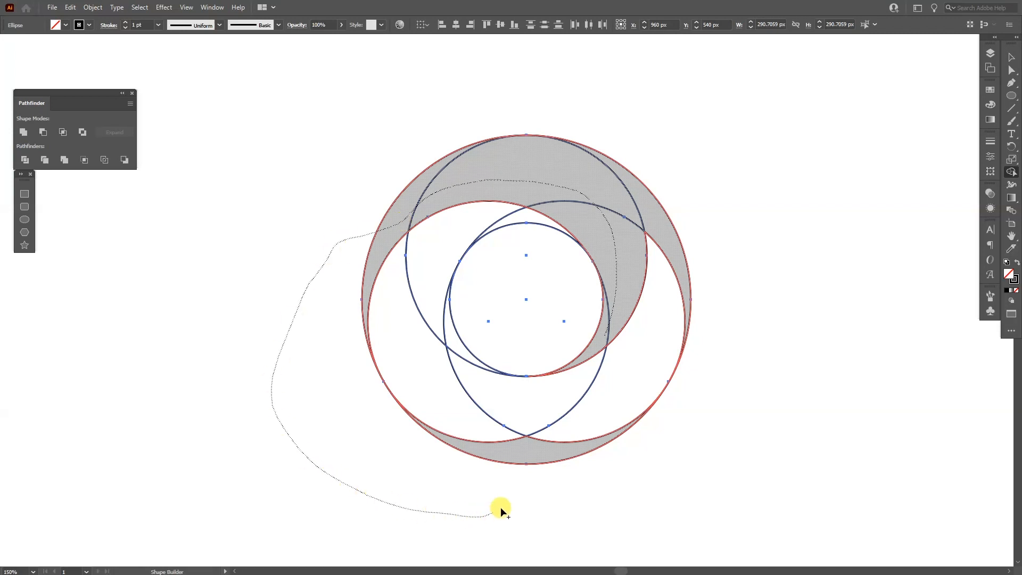
{"action": "left_click_drag", "start_coordinate": [500, 509], "coordinate": [679, 250]}
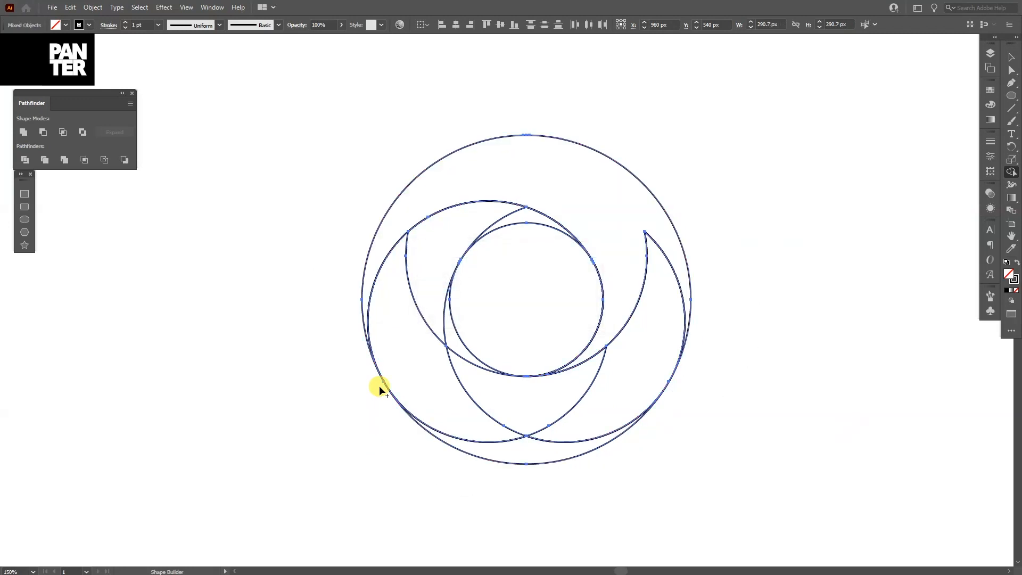
{"action": "left_click", "coordinate": [382, 453]}
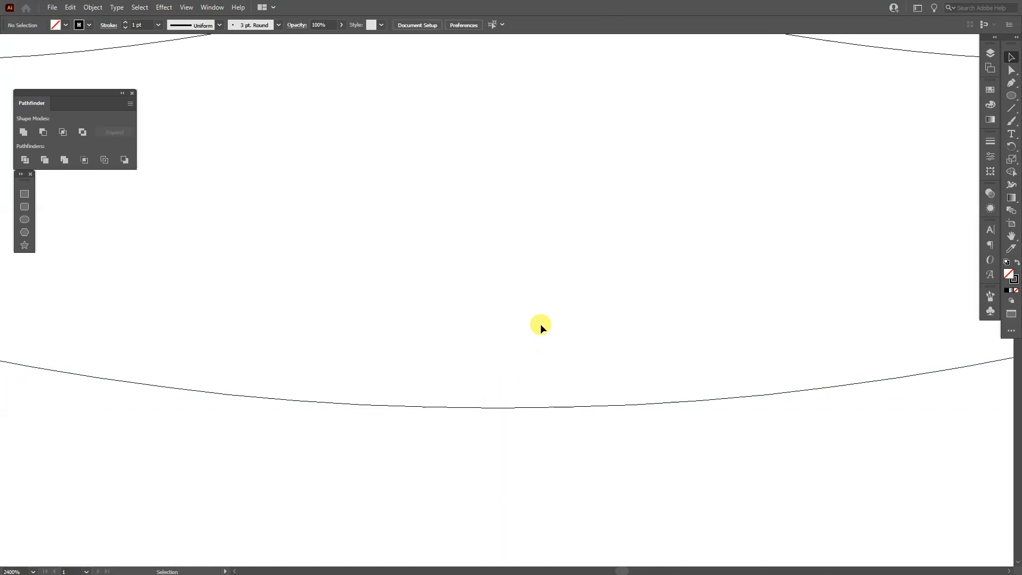
Toggle Outline view (Ctrl+Y) to check the path joins before deleting extra segments.
{"action": "key", "text": "ctrl+y"}
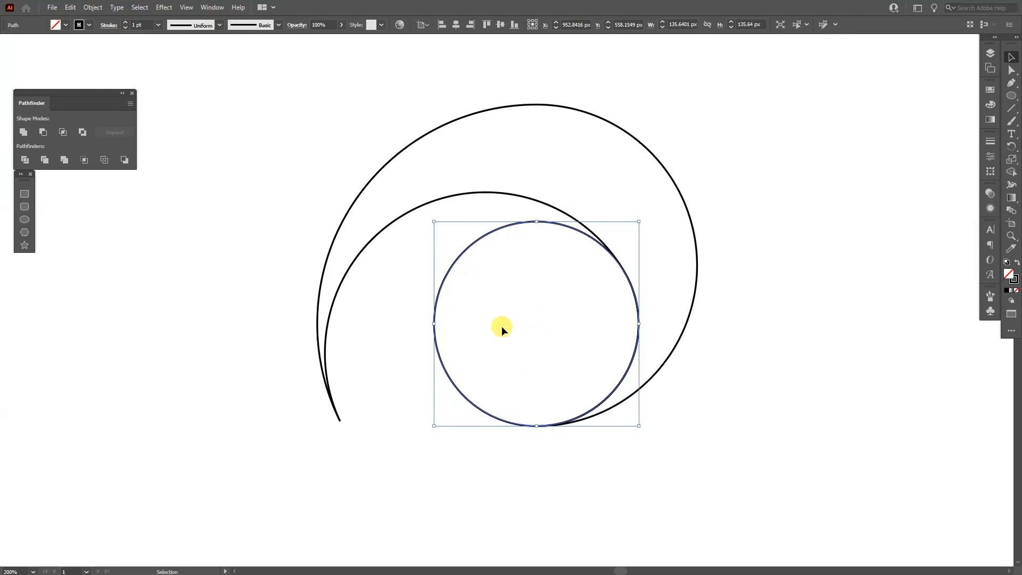
{"action": "mouse_move", "coordinate": [549, 323]}
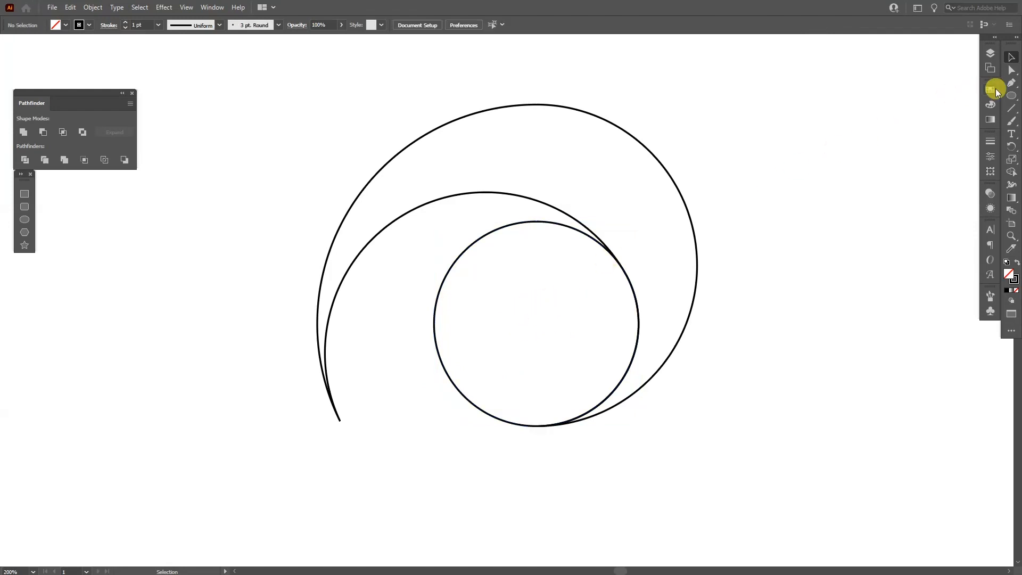
{"action": "left_click", "coordinate": [996, 89]}
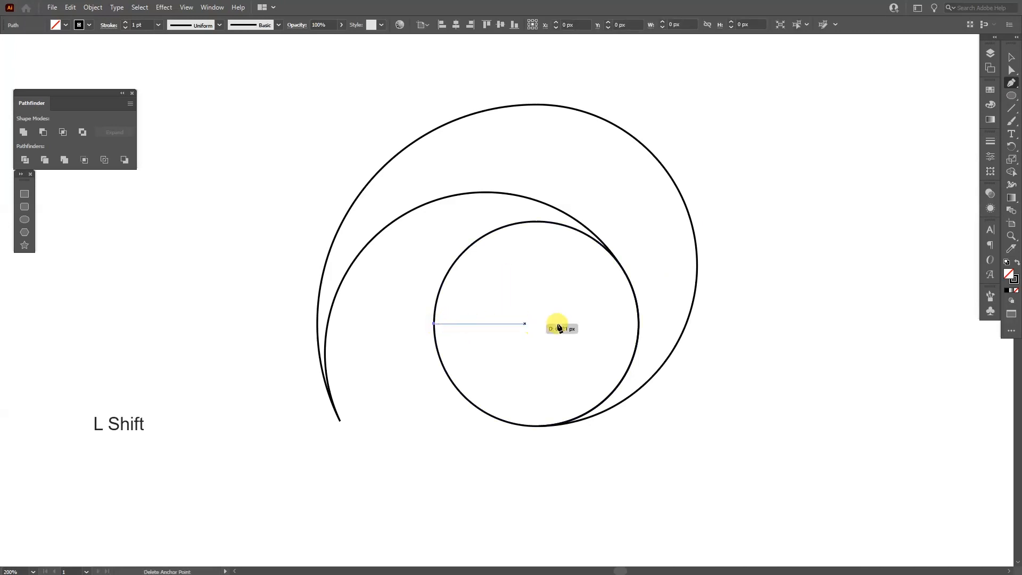
Draw a centre guide line, rotate-copy the crescent 120° around it, and fill the ring with a white-to-black gradient.
{"action": "left_click_drag", "start_coordinate": [557, 324], "coordinate": [635, 323]}
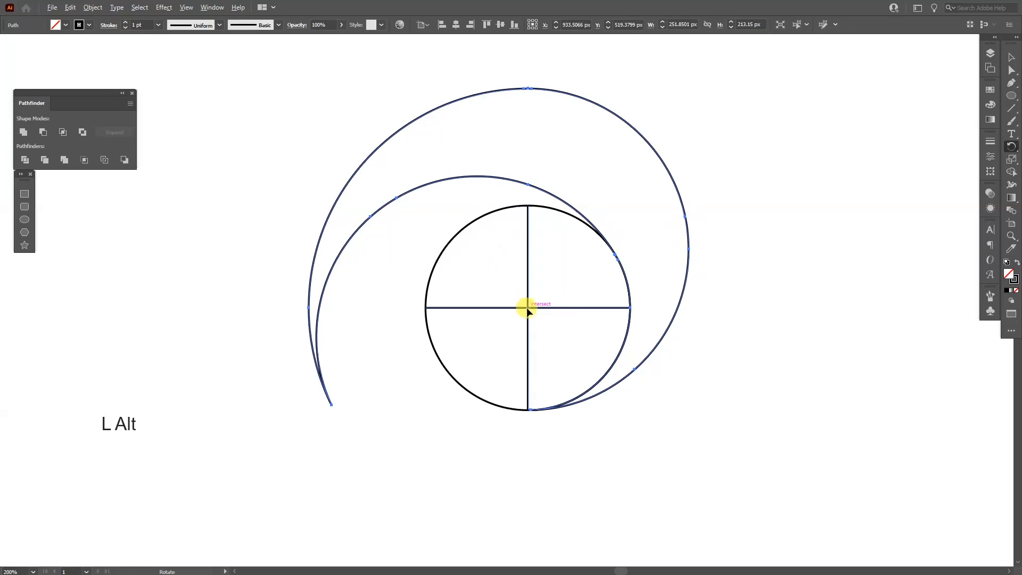
{"action": "left_click", "coordinate": [513, 147]}
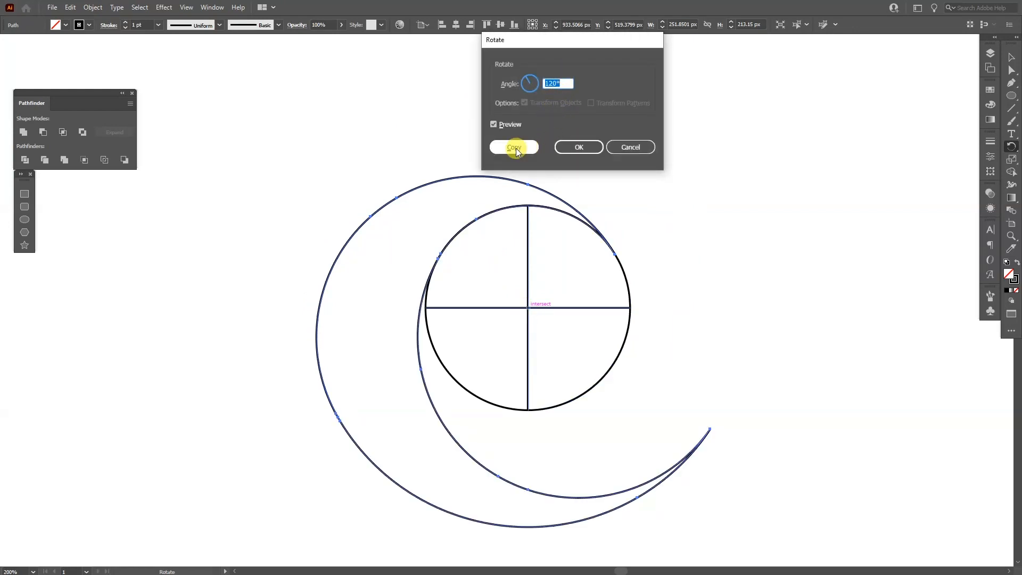
{"action": "left_click", "coordinate": [513, 147]}
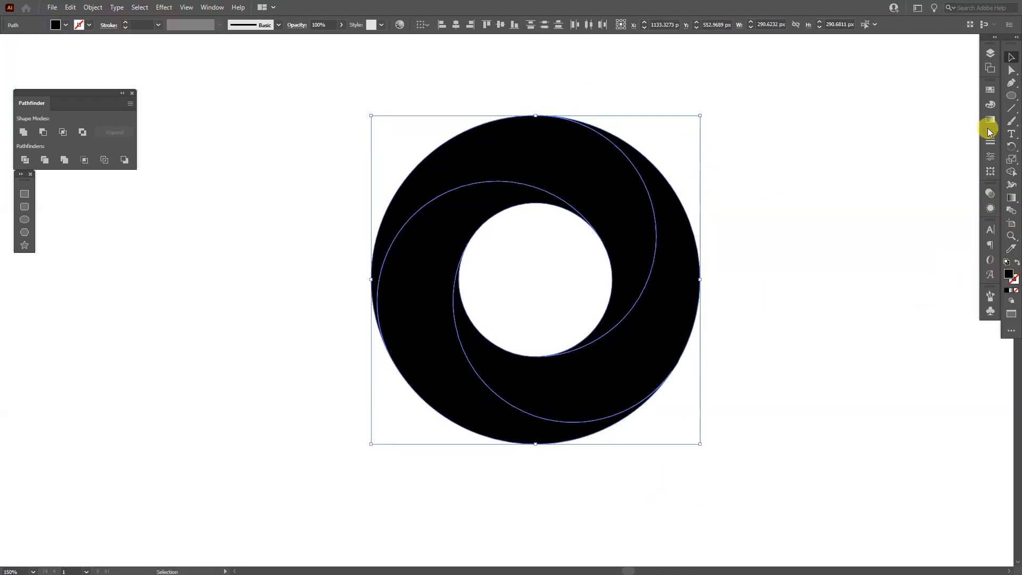
{"action": "left_click", "coordinate": [990, 119]}
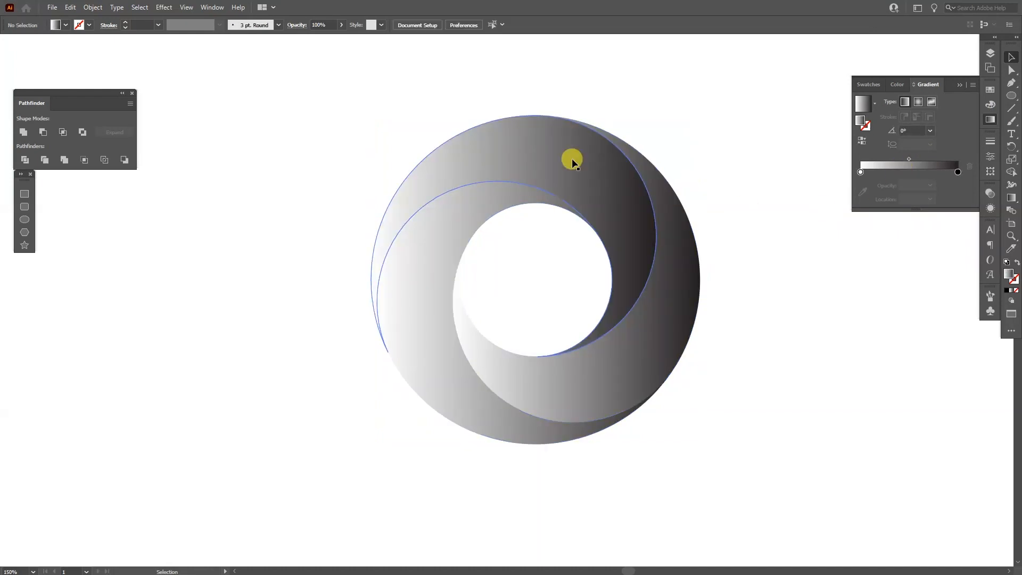